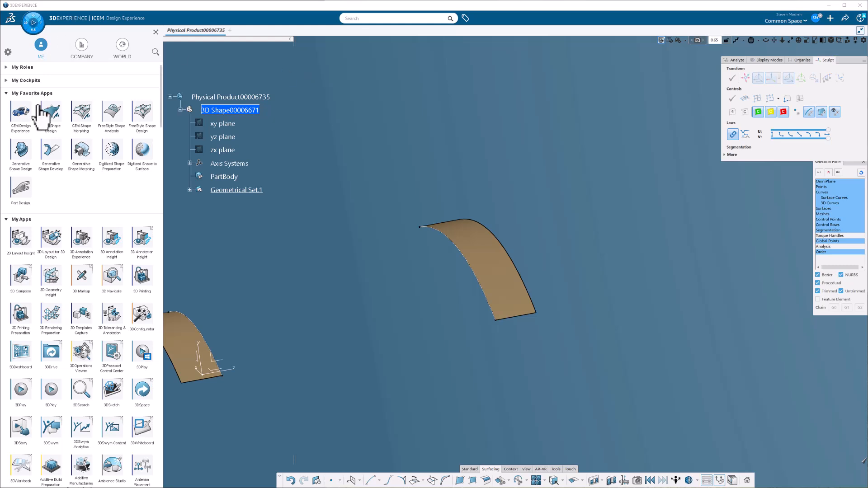
mouse_move(53, 188)
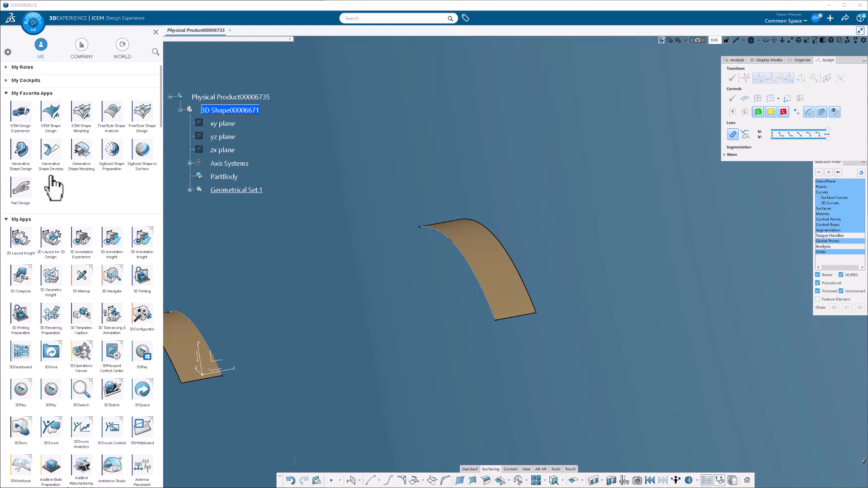
mouse_move(119, 188)
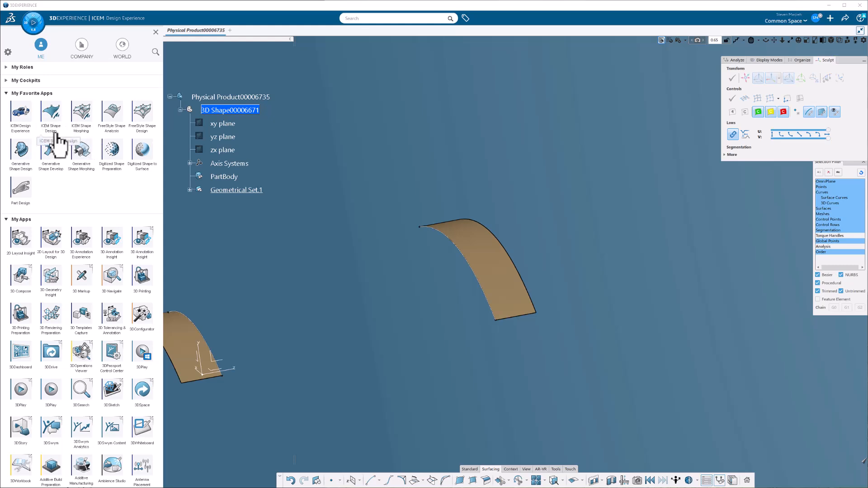
mouse_move(349, 237)
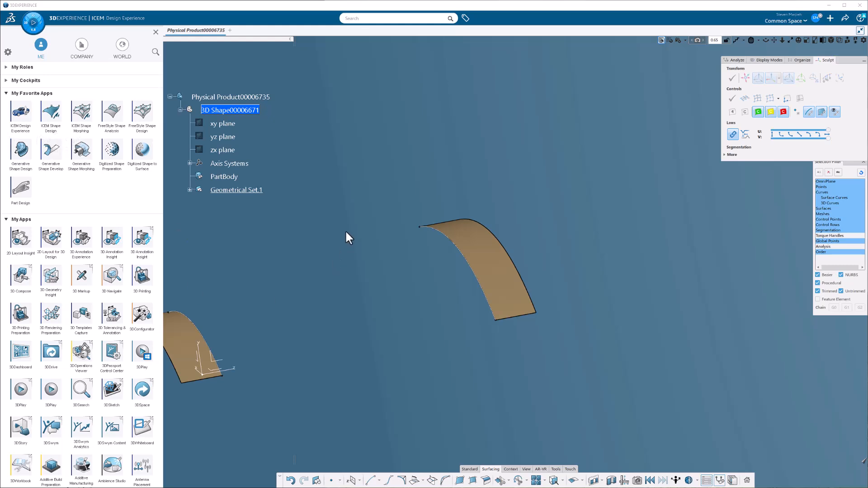
mouse_move(135, 42)
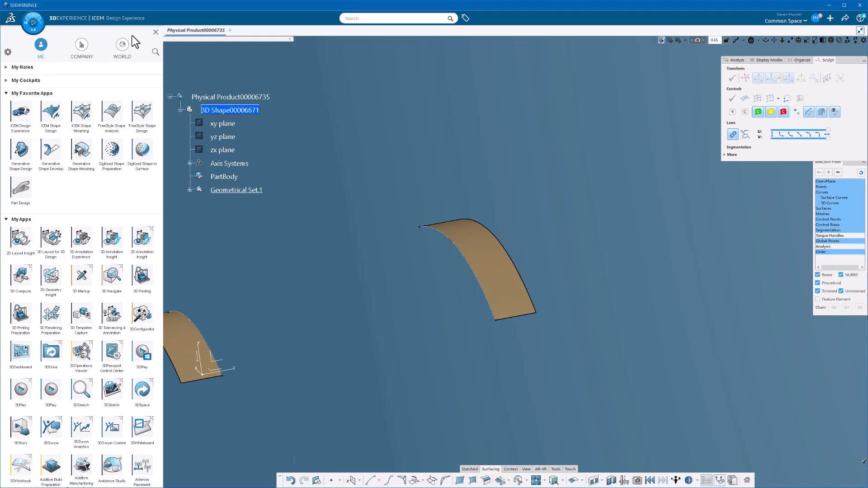
mouse_move(409, 39)
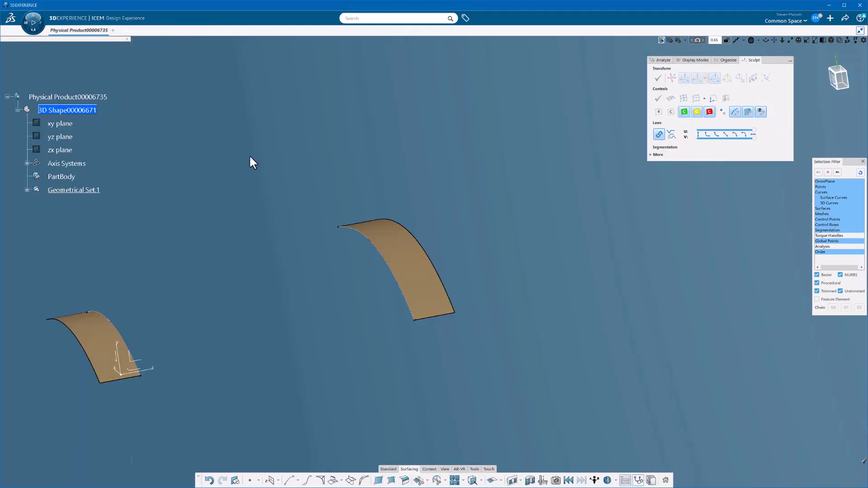
mouse_move(344, 211)
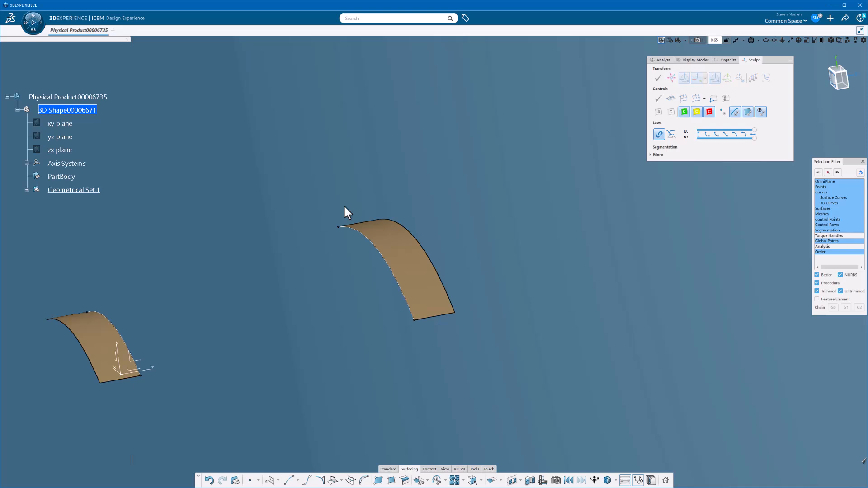
mouse_move(364, 221)
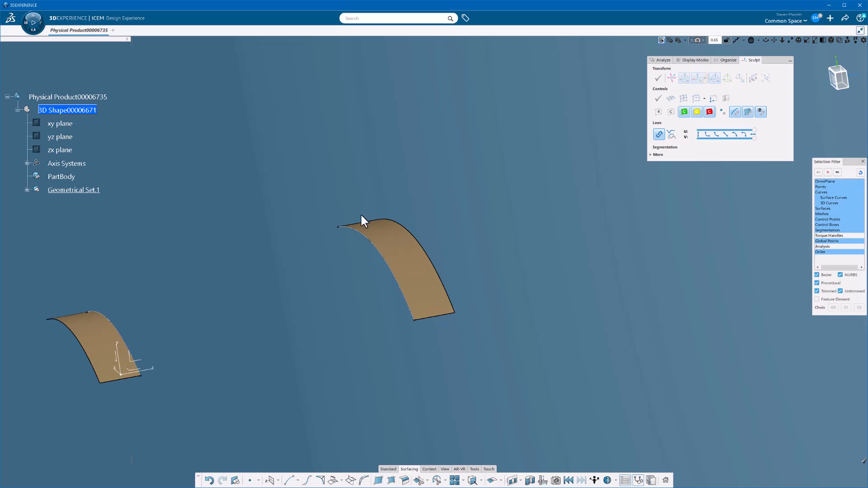
mouse_move(777, 70)
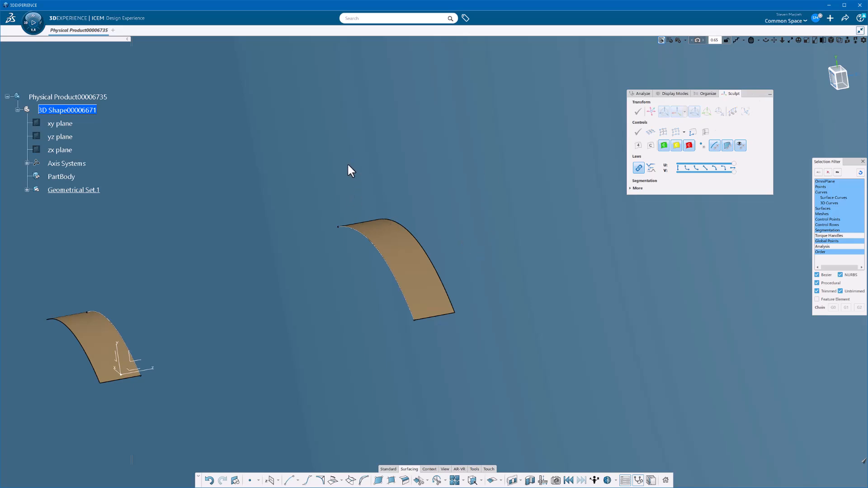
mouse_move(316, 218)
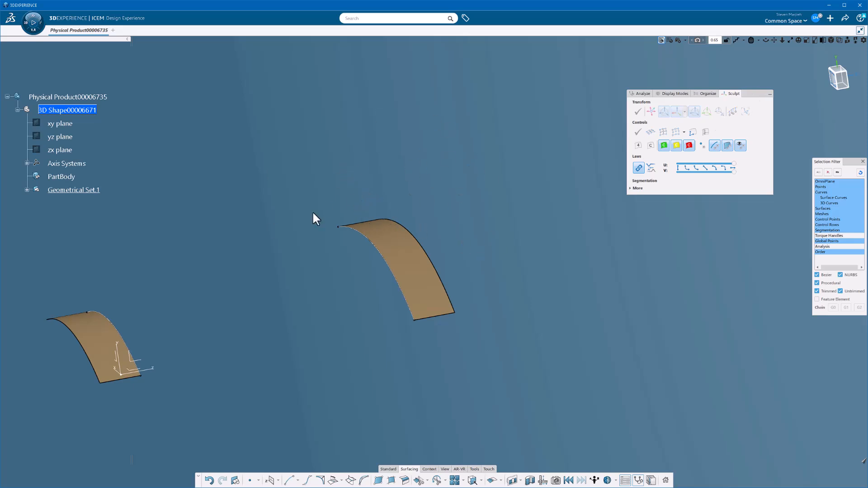
mouse_move(438, 227)
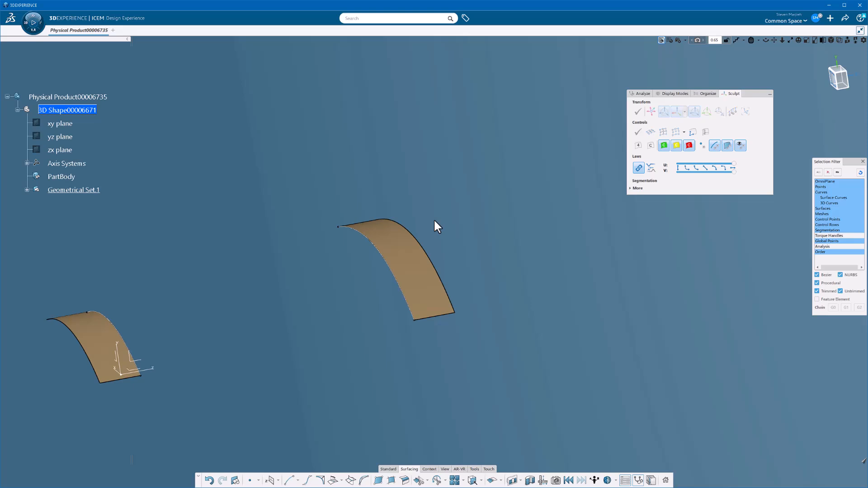
mouse_move(477, 184)
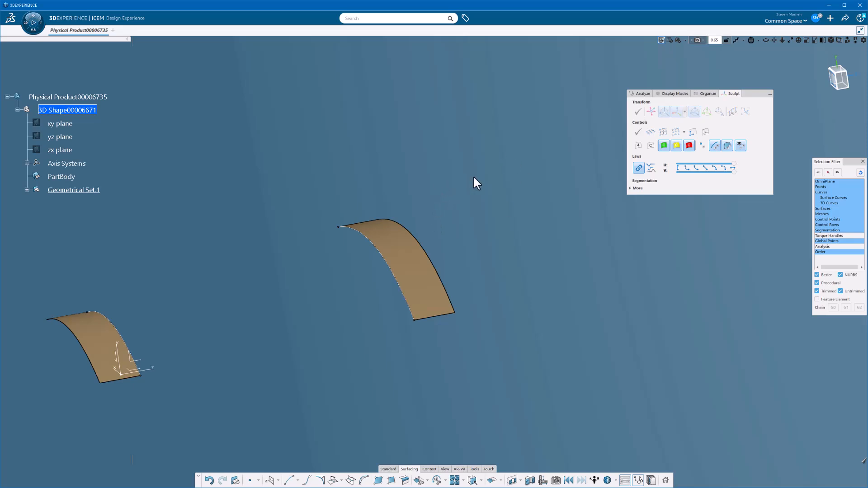
- Rotate the view so both curved patches appear as wide arcs from the front
right_click(477, 182)
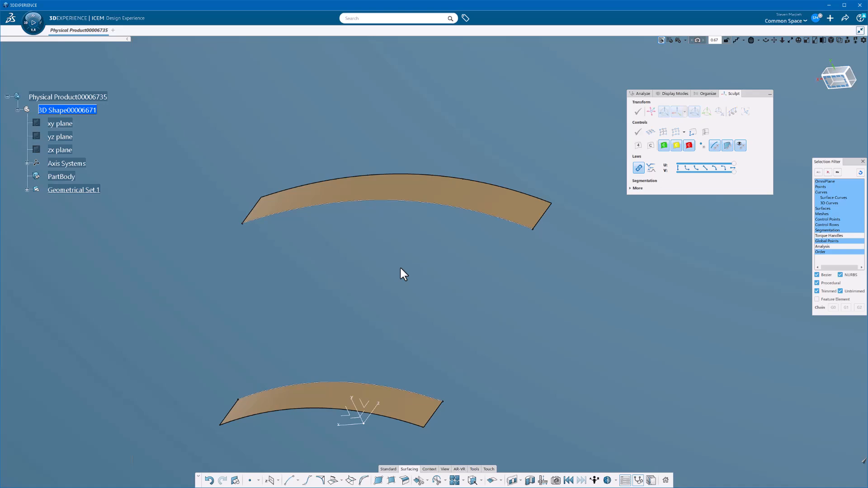
mouse_move(676, 132)
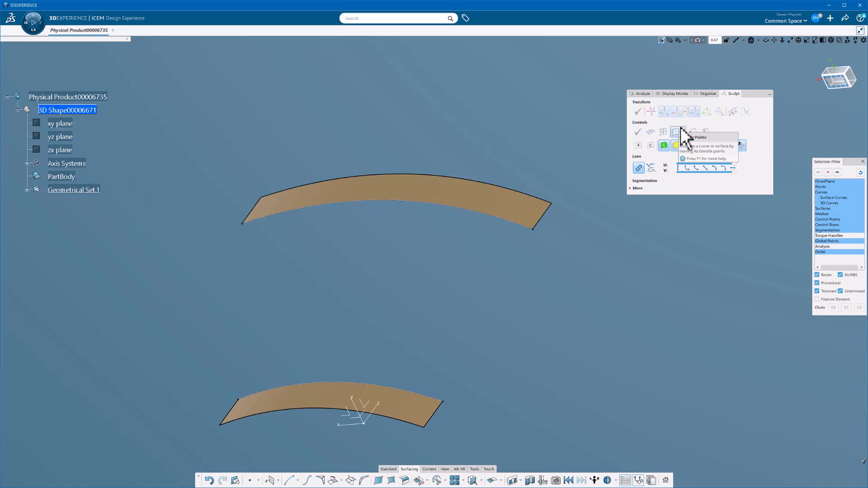
- Browse the Analyze tool set, then return to the Sculpt tools
click(642, 93)
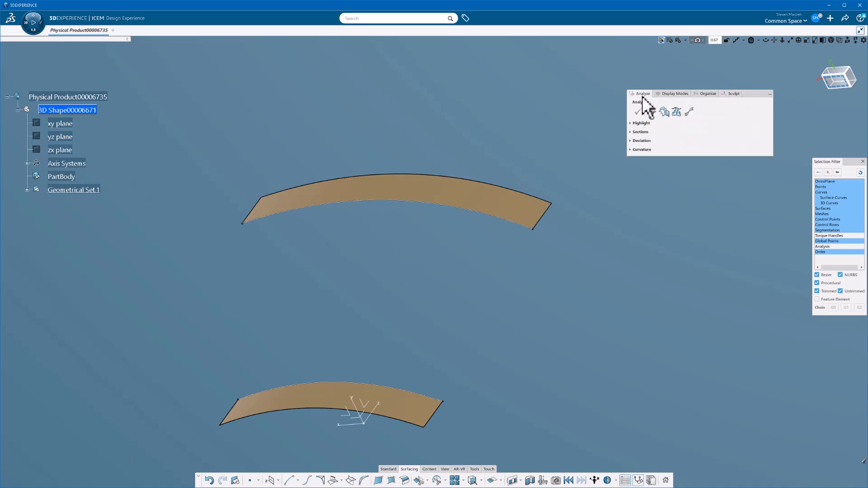
click(707, 93)
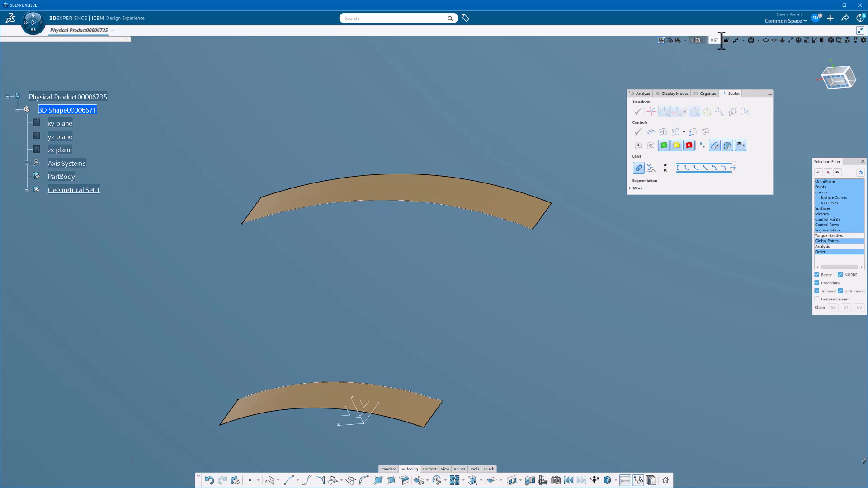
mouse_move(779, 43)
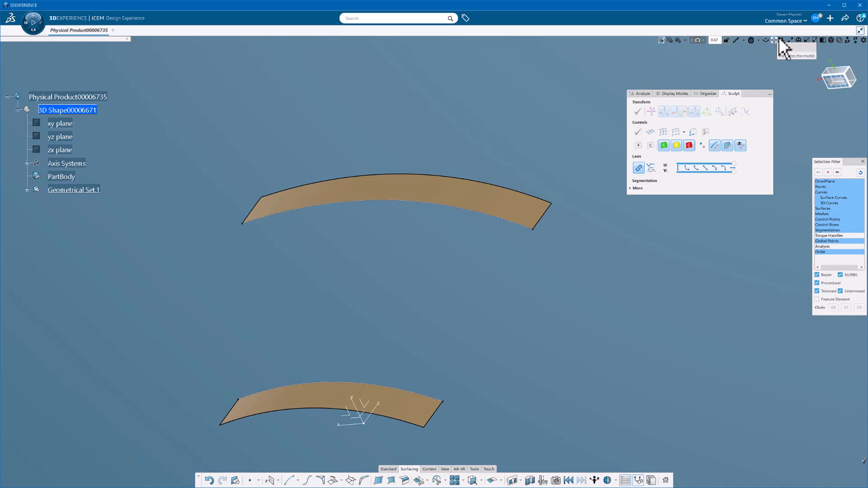
mouse_move(556, 200)
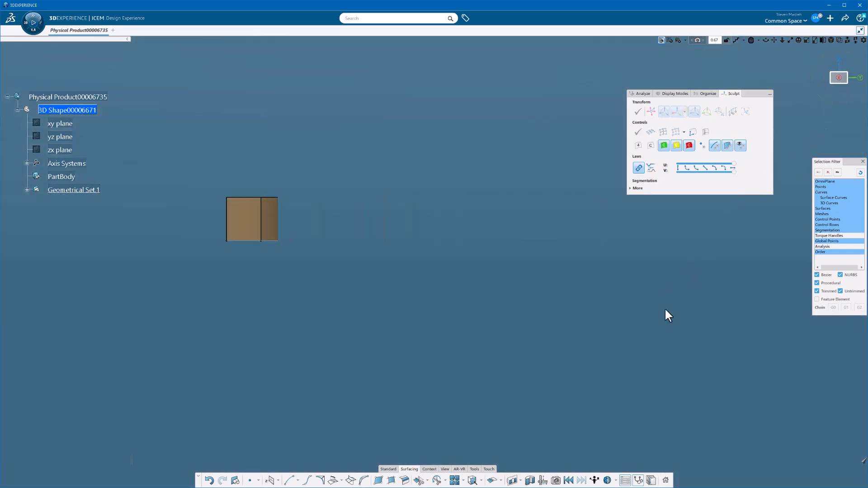
mouse_move(805, 423)
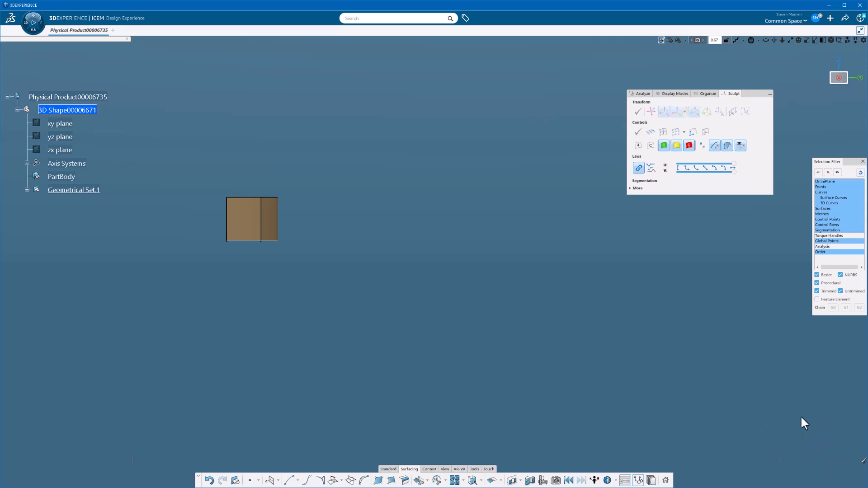
mouse_move(446, 261)
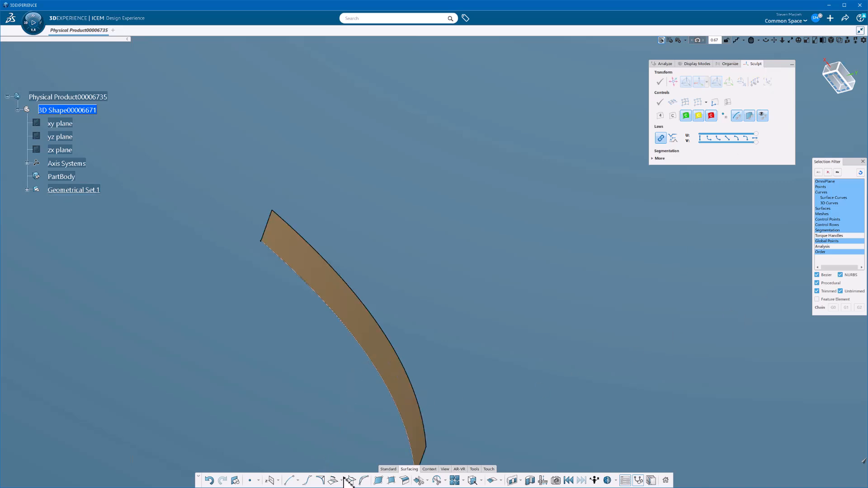
mouse_move(545, 388)
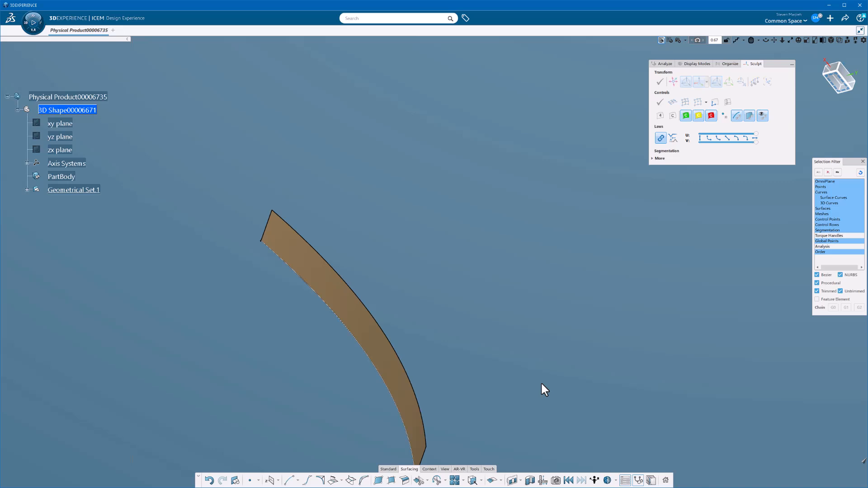
mouse_move(514, 339)
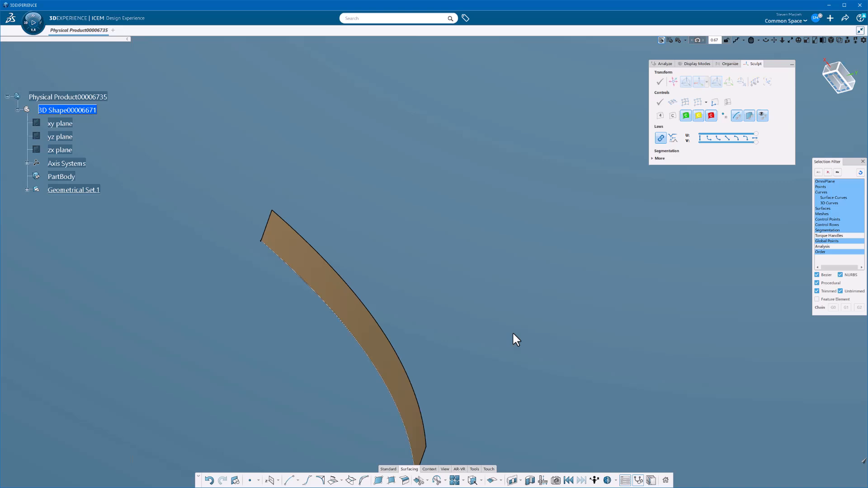
mouse_move(431, 269)
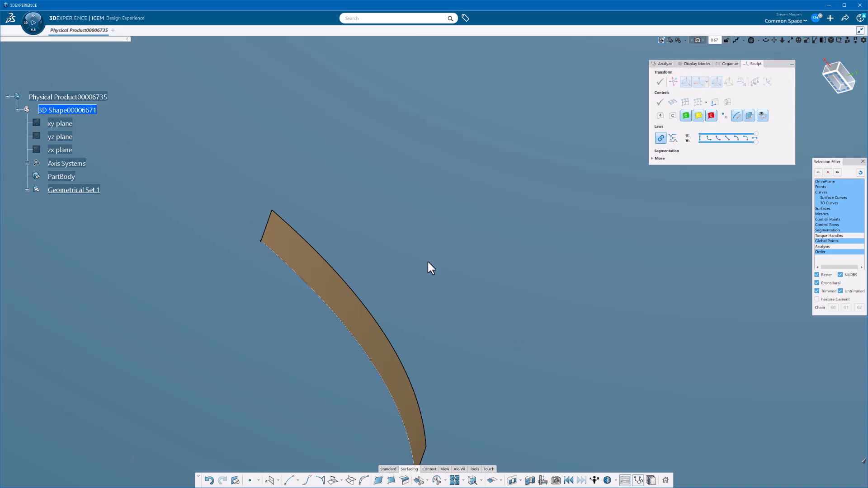
mouse_move(267, 181)
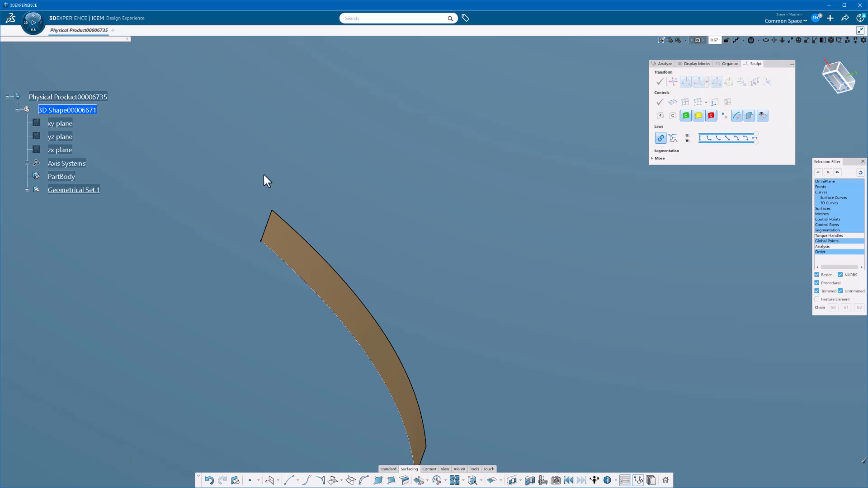
click(32, 24)
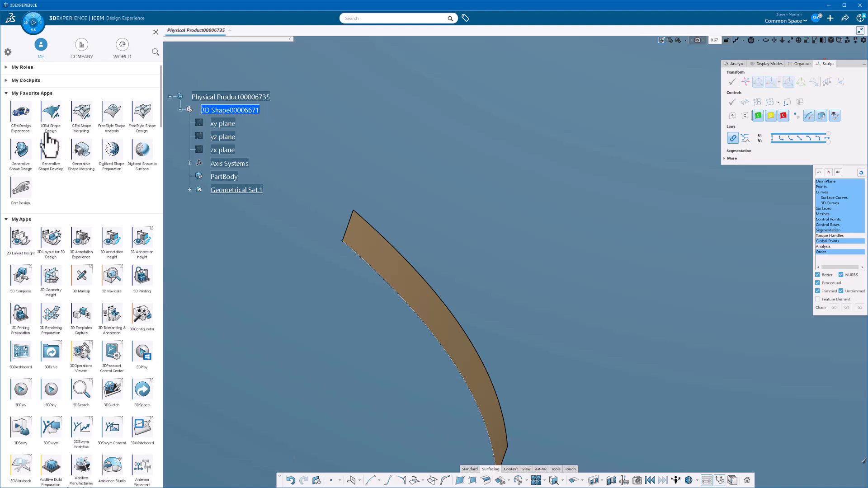
mouse_move(81, 114)
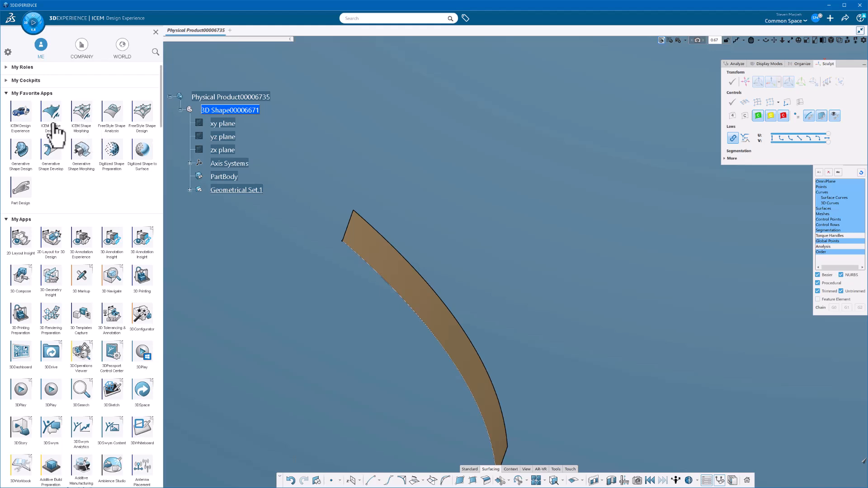
mouse_move(83, 120)
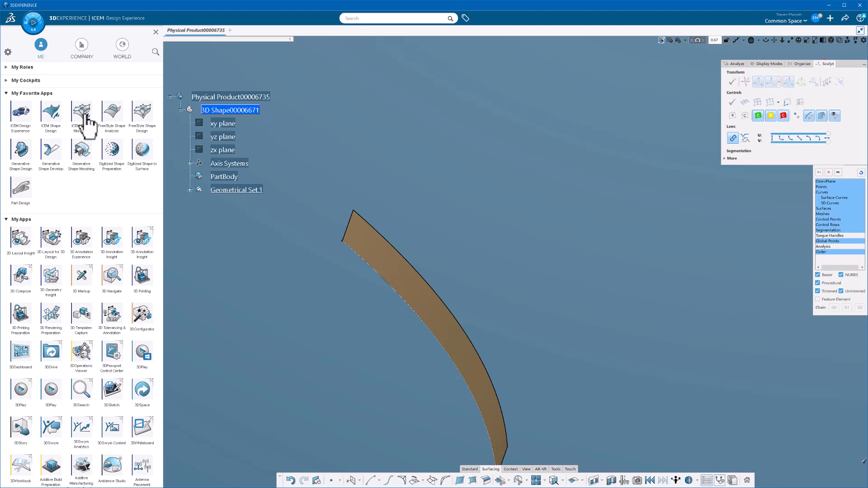
mouse_move(71, 200)
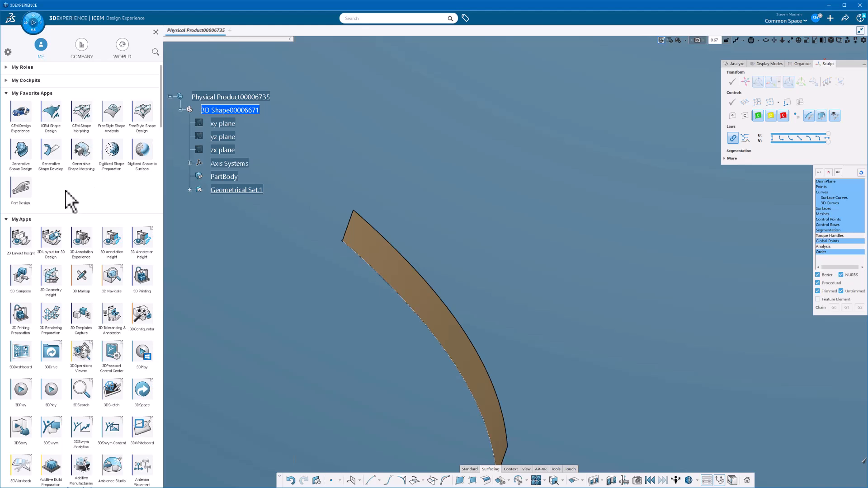
mouse_move(21, 155)
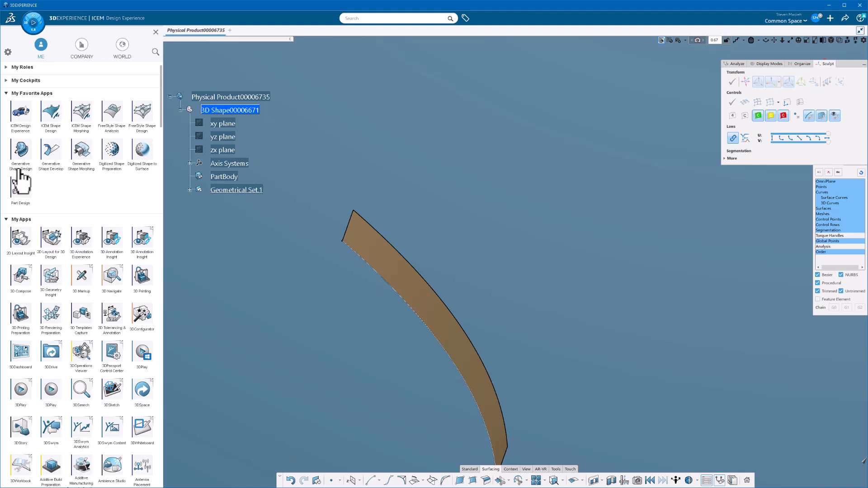
mouse_move(50, 154)
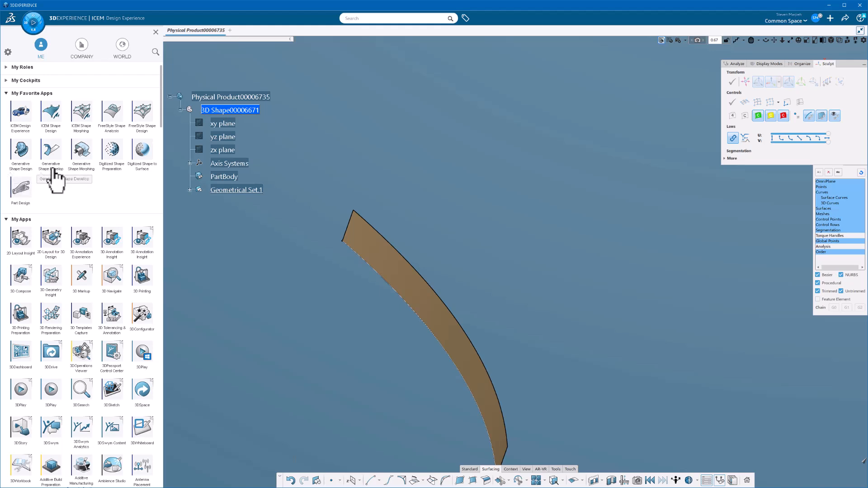
mouse_move(93, 159)
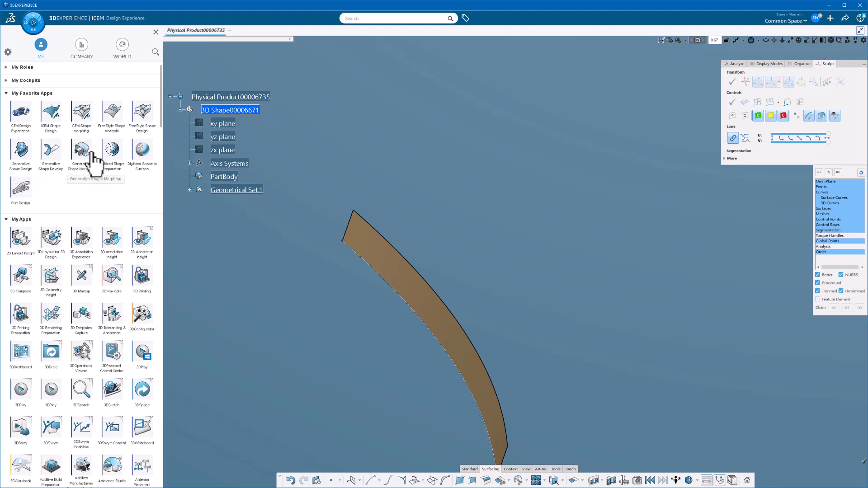
mouse_move(21, 155)
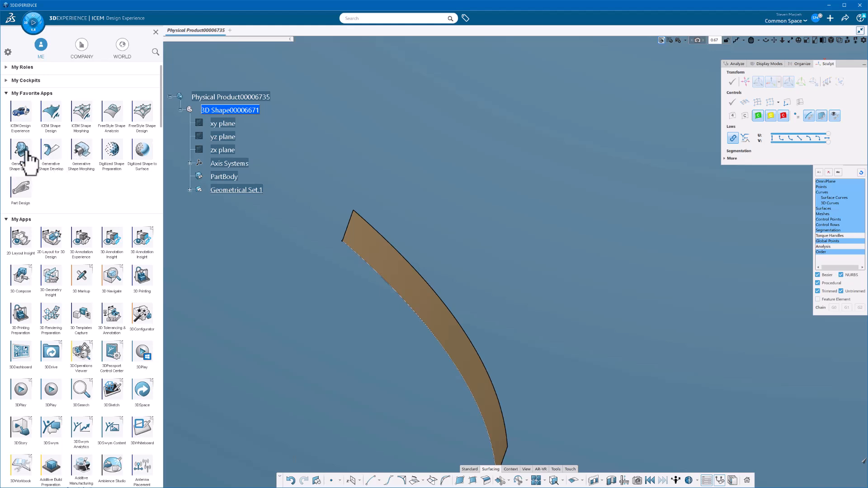
mouse_move(22, 152)
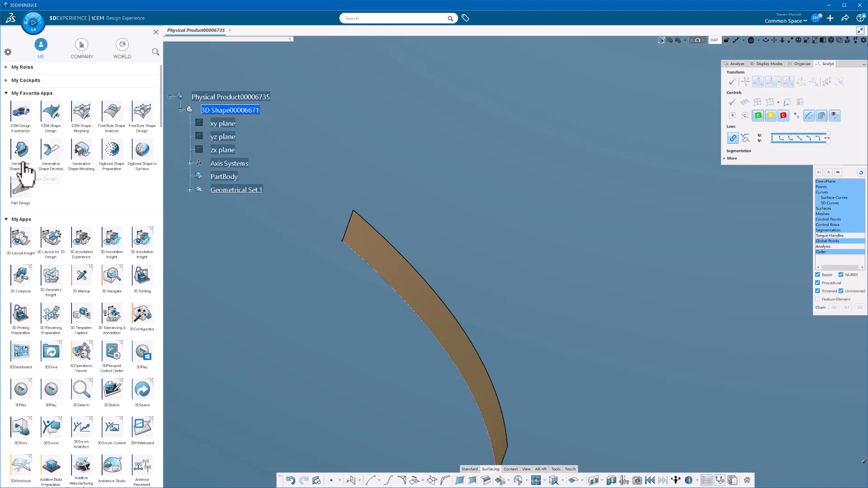
mouse_move(83, 164)
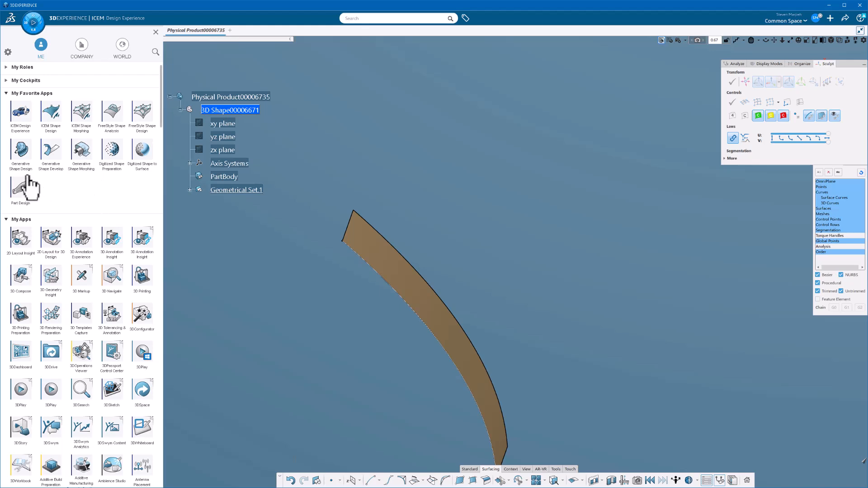
mouse_move(21, 154)
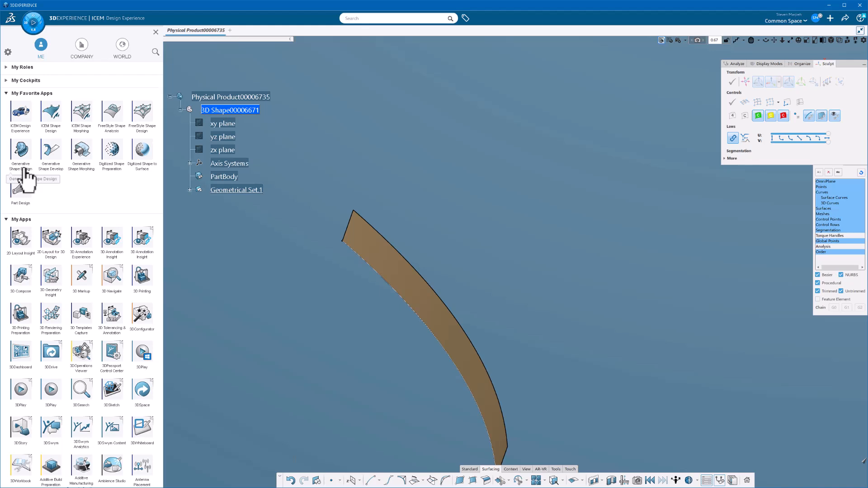
mouse_move(96, 185)
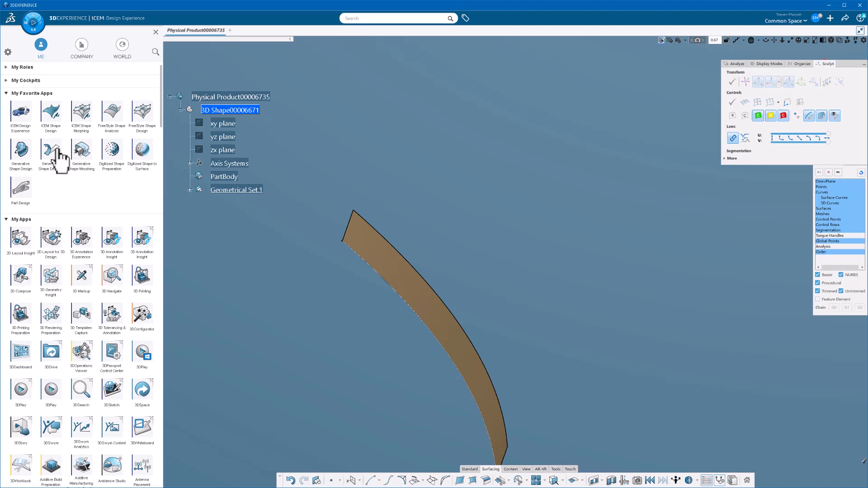
mouse_move(82, 165)
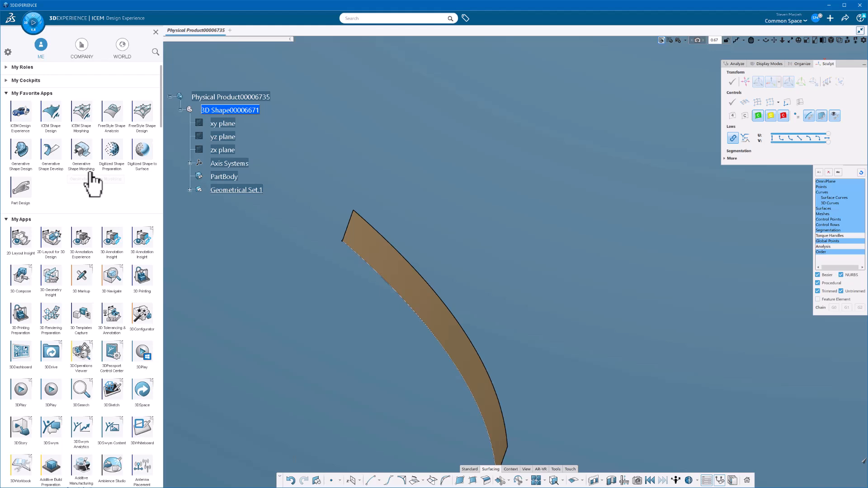
mouse_move(126, 186)
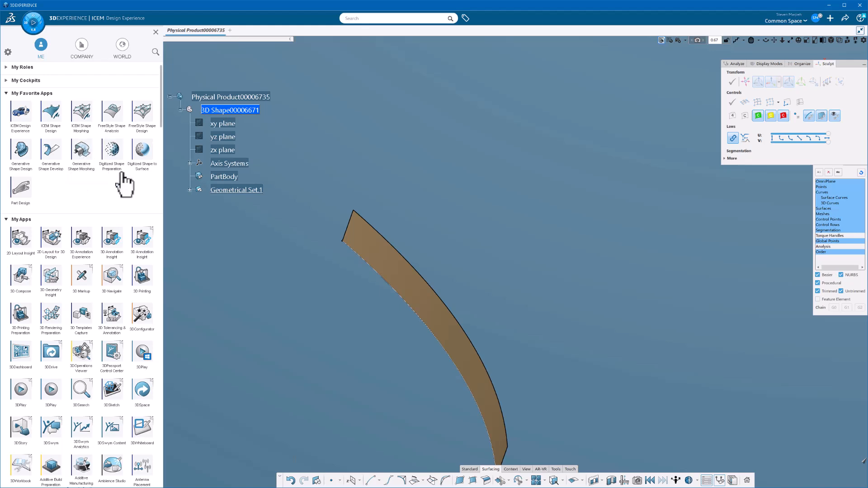
mouse_move(137, 161)
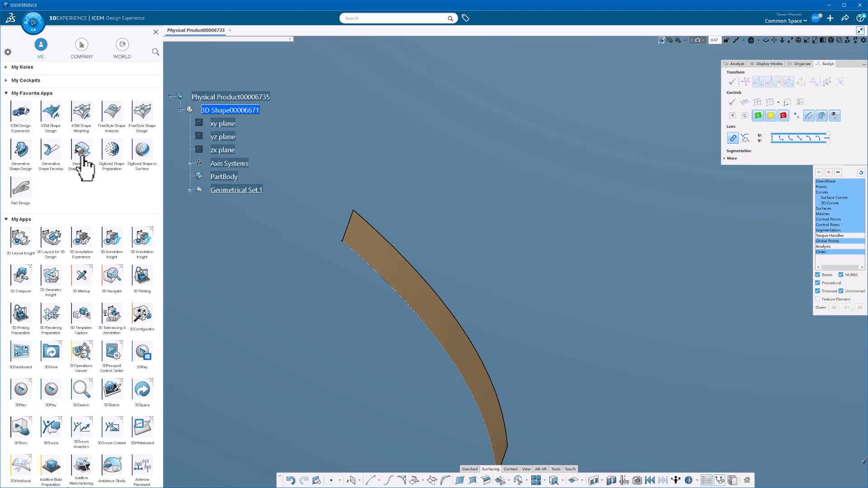
mouse_move(127, 349)
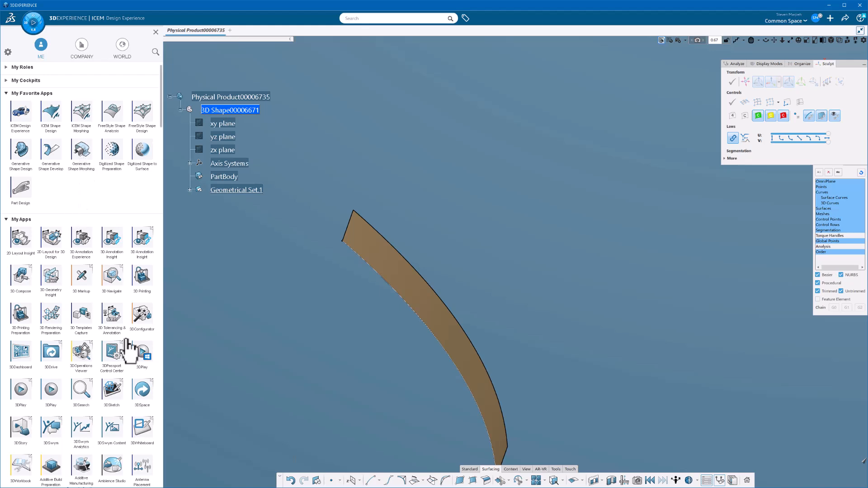
mouse_move(99, 209)
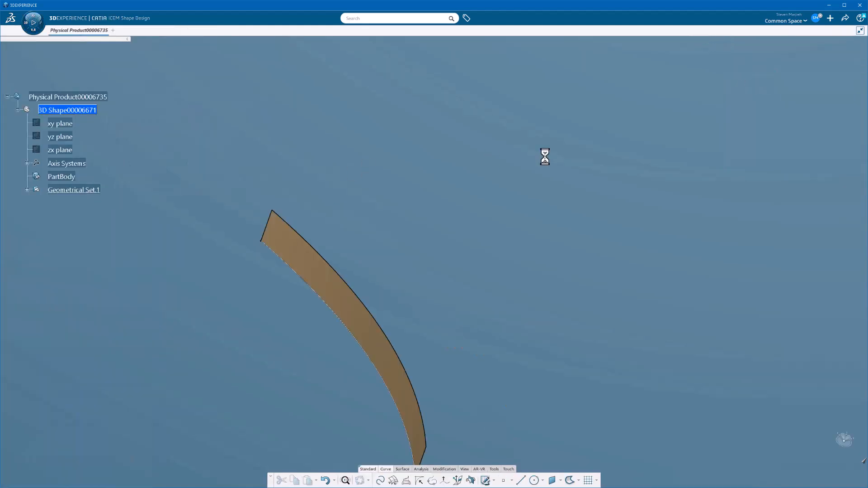
mouse_move(548, 361)
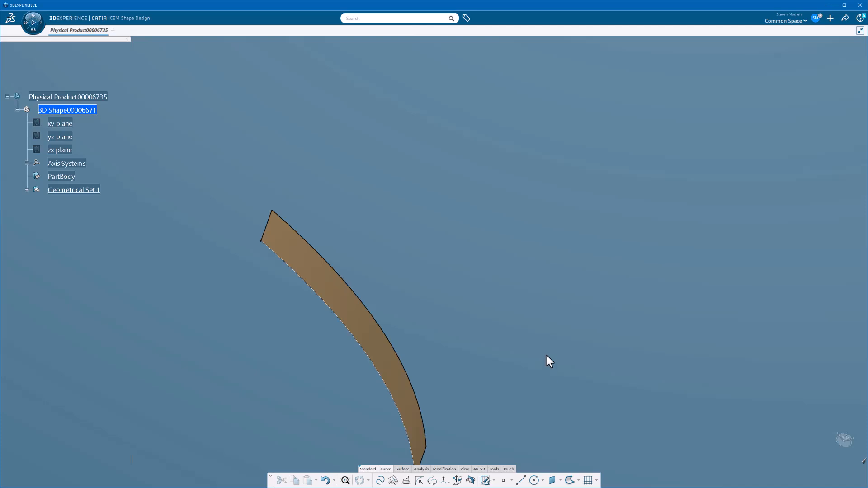
mouse_move(704, 177)
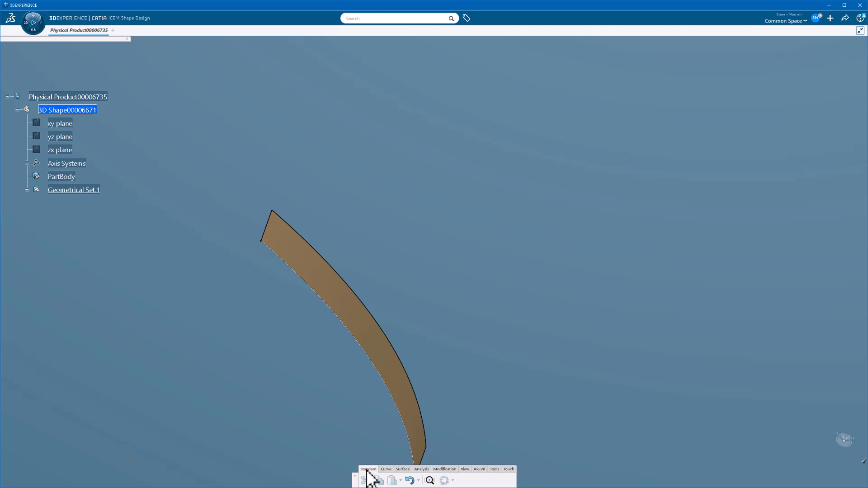
- Browse the Surface and Modification tool sets of ICEM Shape Design
click(402, 469)
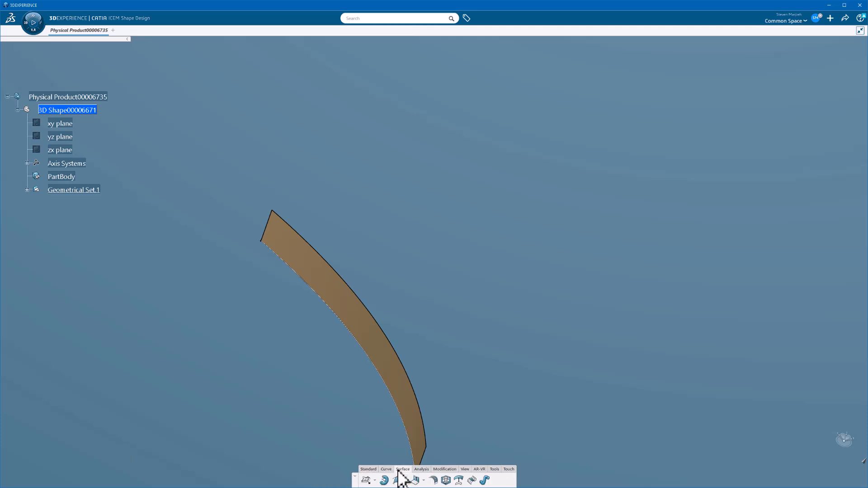
click(444, 469)
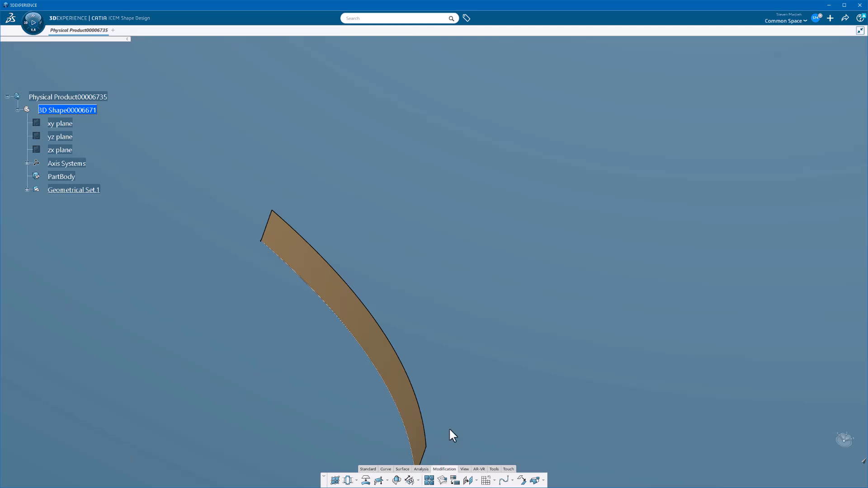
mouse_move(417, 139)
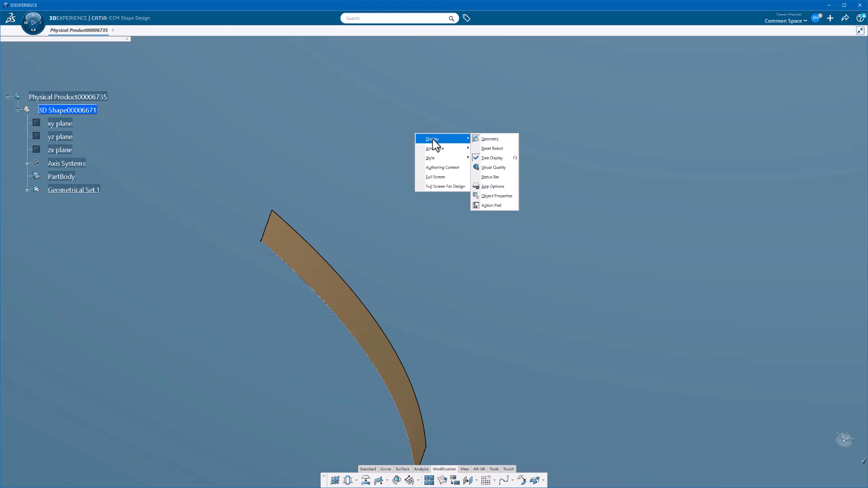
- Display the floating Action Pad of all commands, then bring up the Compass app list
click(490, 205)
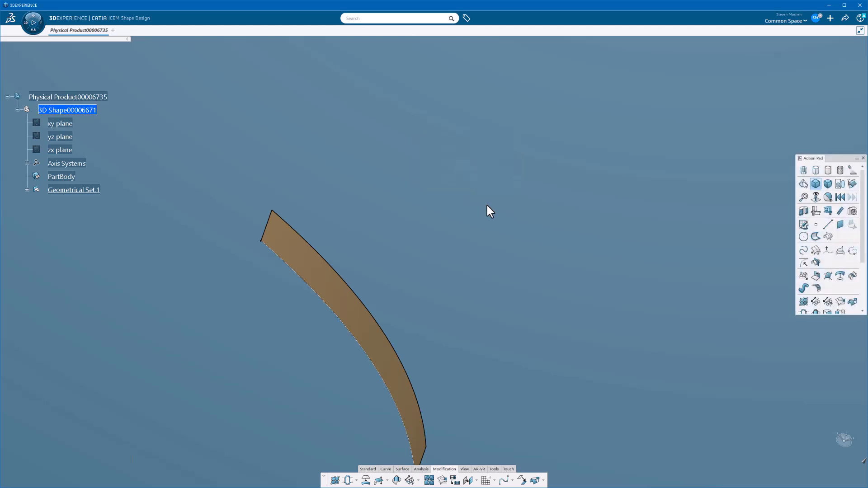
mouse_move(833, 324)
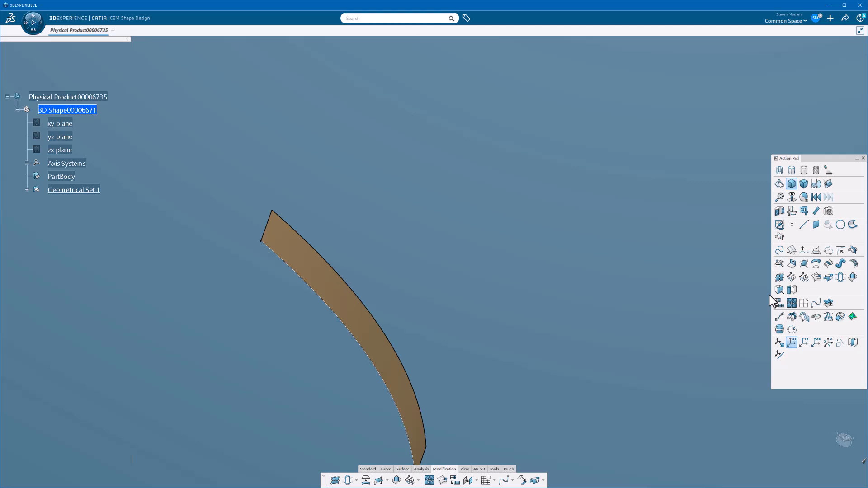
mouse_move(764, 302)
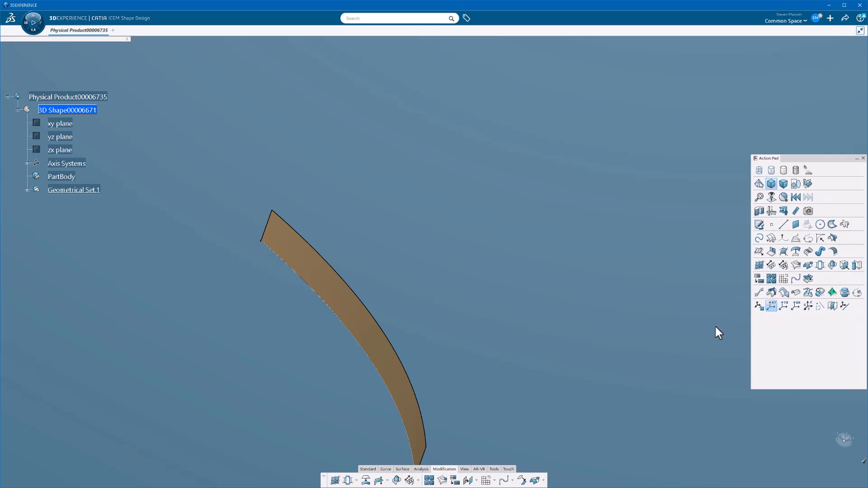
mouse_move(850, 305)
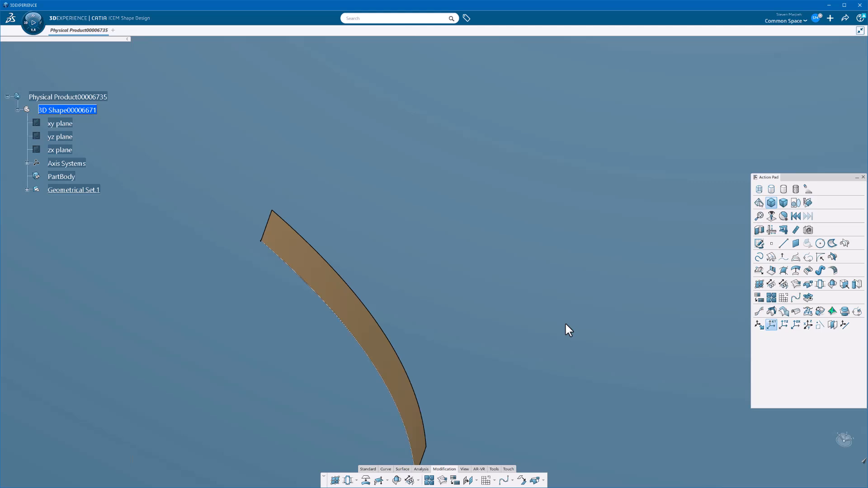
click(32, 18)
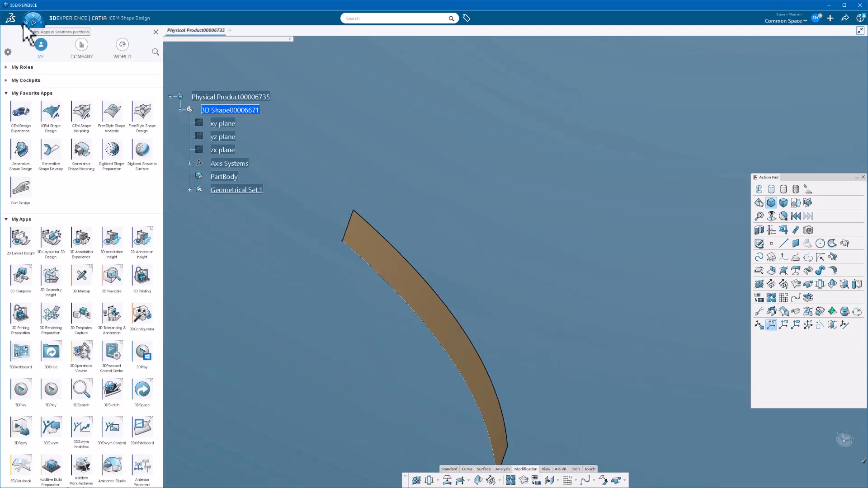
- Switch the model into ICEM Shape Morphing, view its tools, then reopen the app list
click(80, 114)
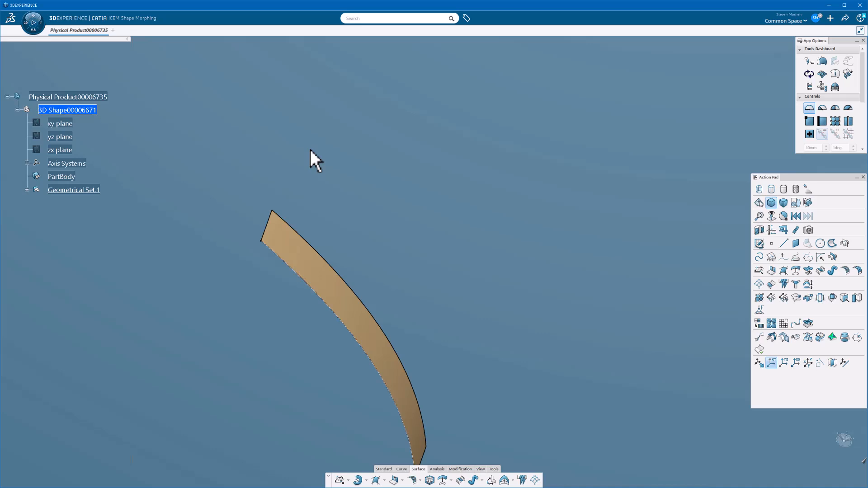
mouse_move(461, 312)
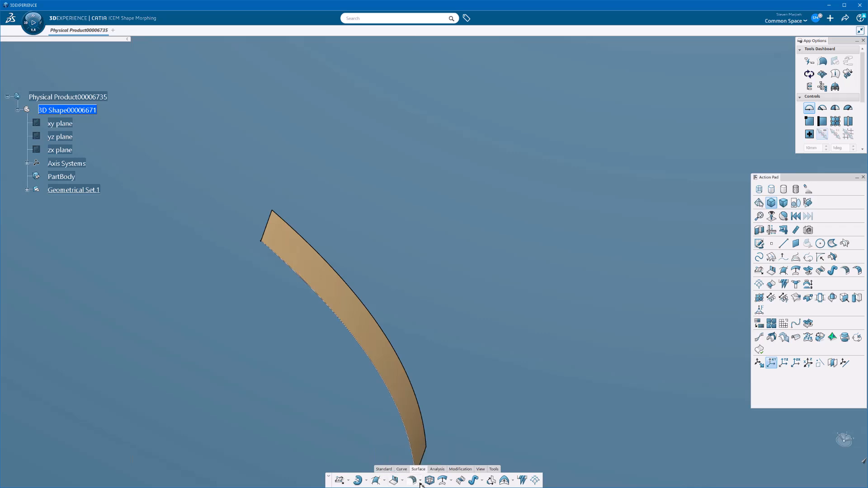
click(444, 479)
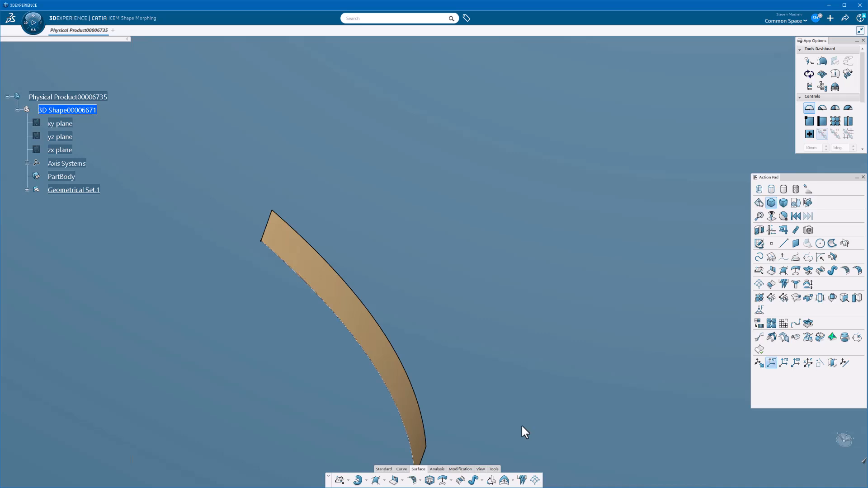
click(33, 23)
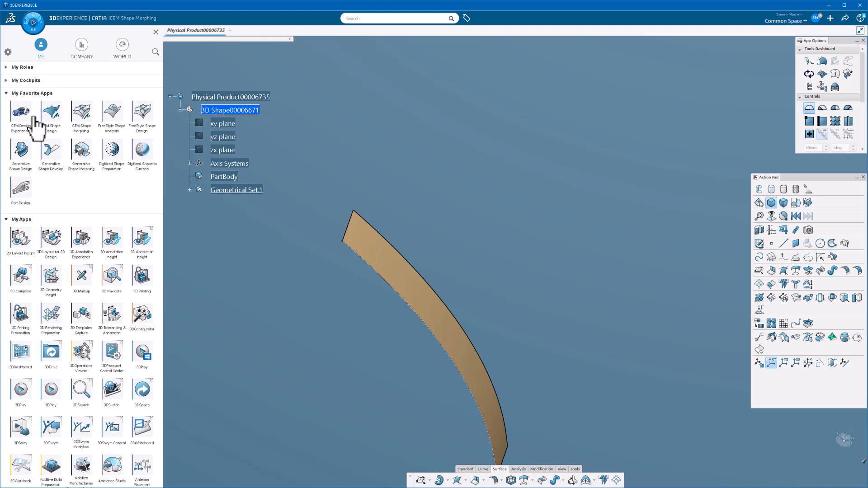
mouse_move(60, 122)
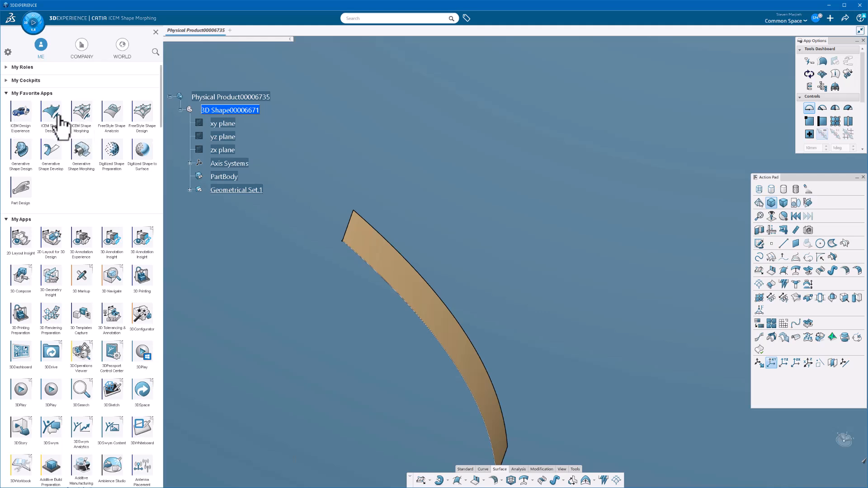
mouse_move(82, 125)
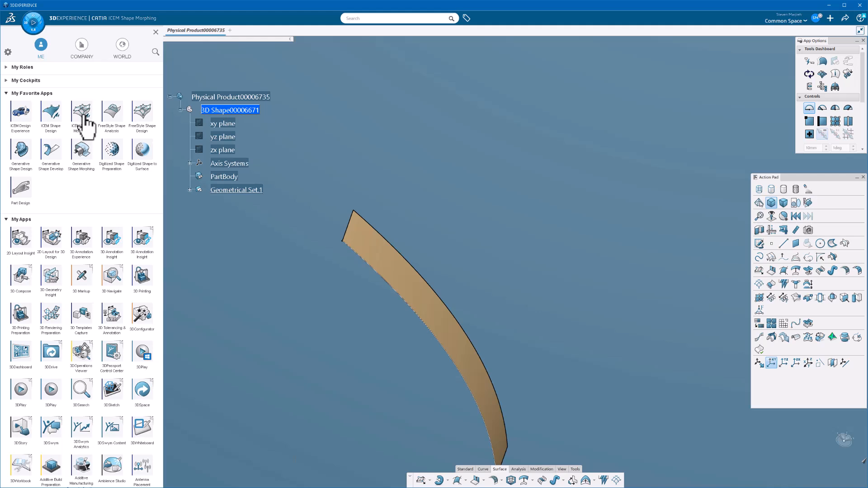
mouse_move(99, 127)
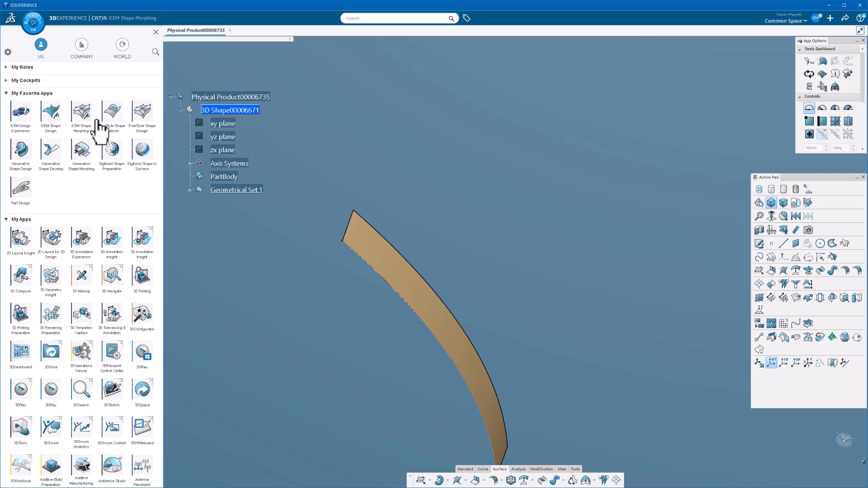
mouse_move(135, 198)
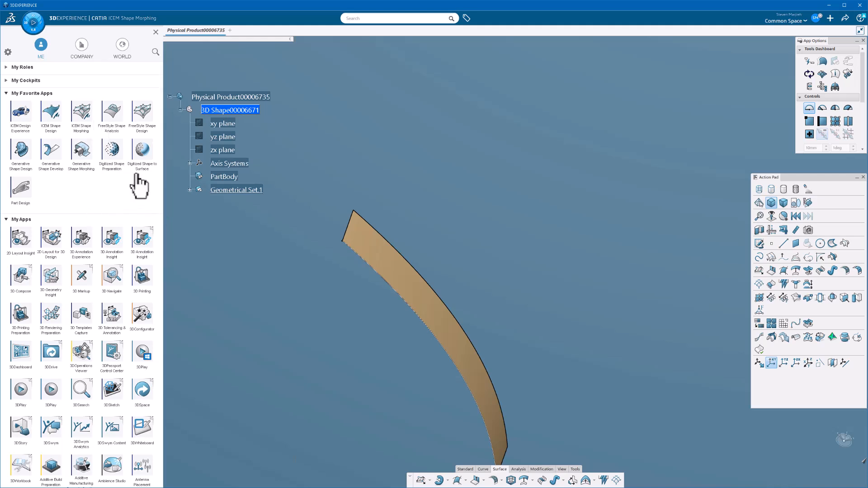
mouse_move(55, 132)
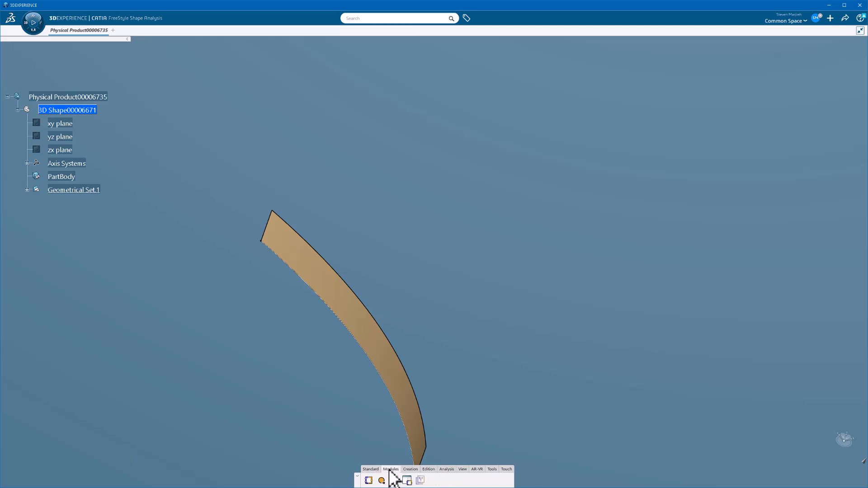
- Browse the Creation, Edition and Analysis tool sets of FreeStyle Shape Analysis
click(410, 469)
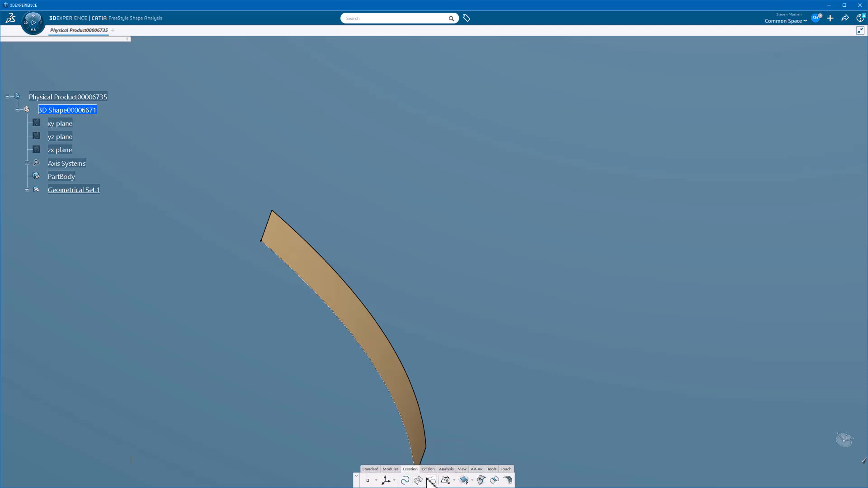
mouse_move(467, 480)
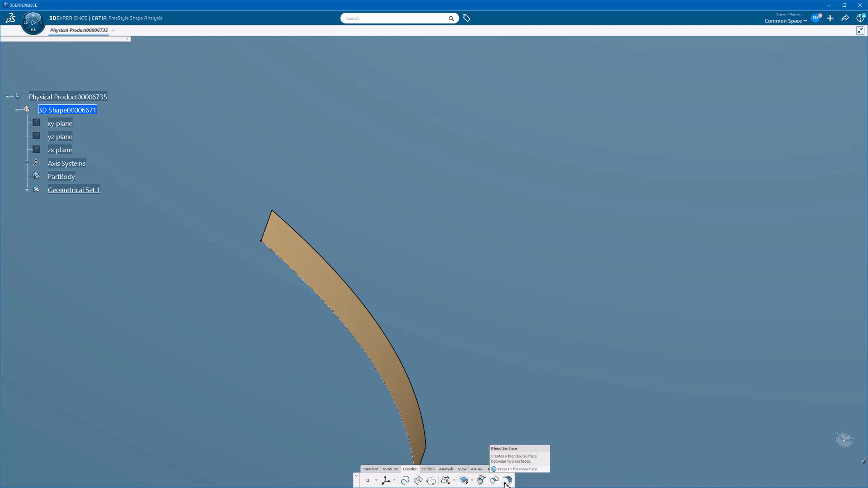
click(428, 470)
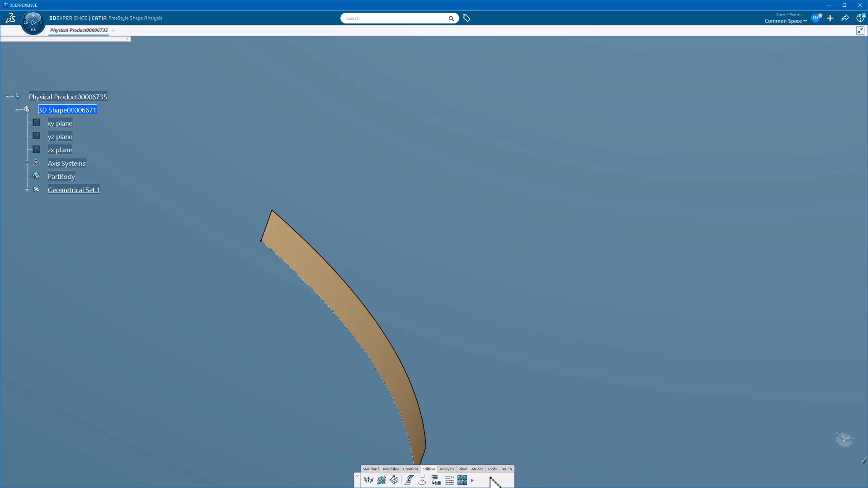
mouse_move(525, 454)
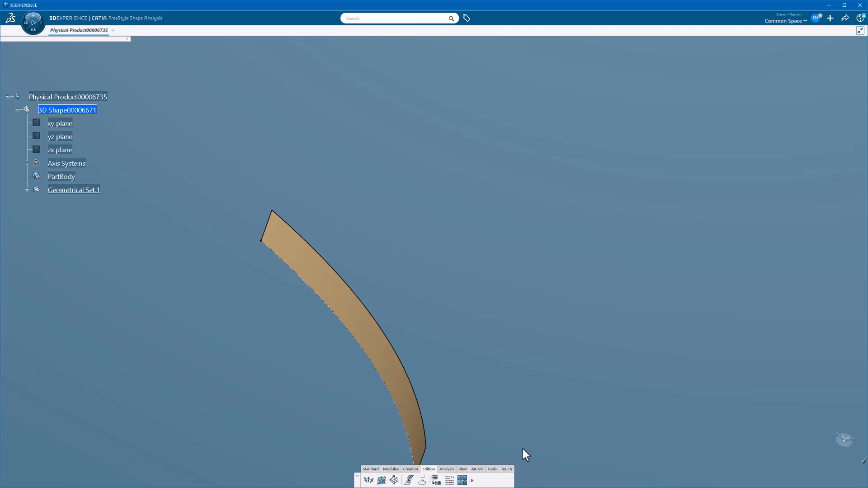
mouse_move(445, 478)
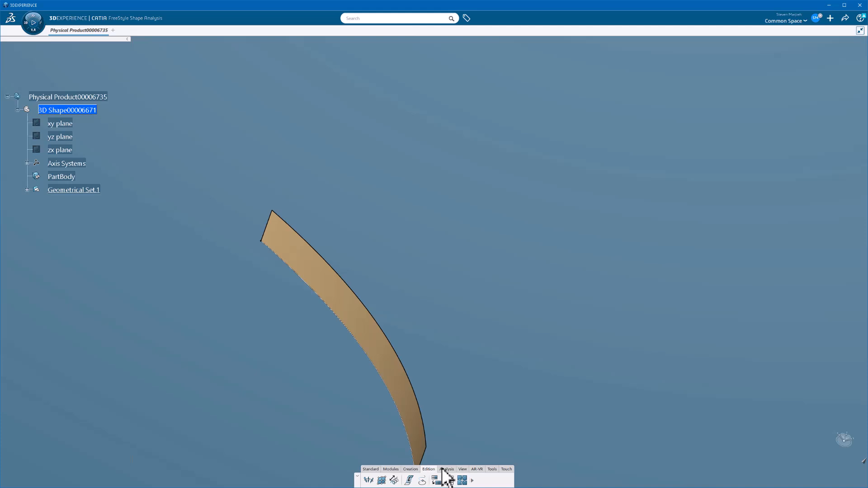
click(446, 469)
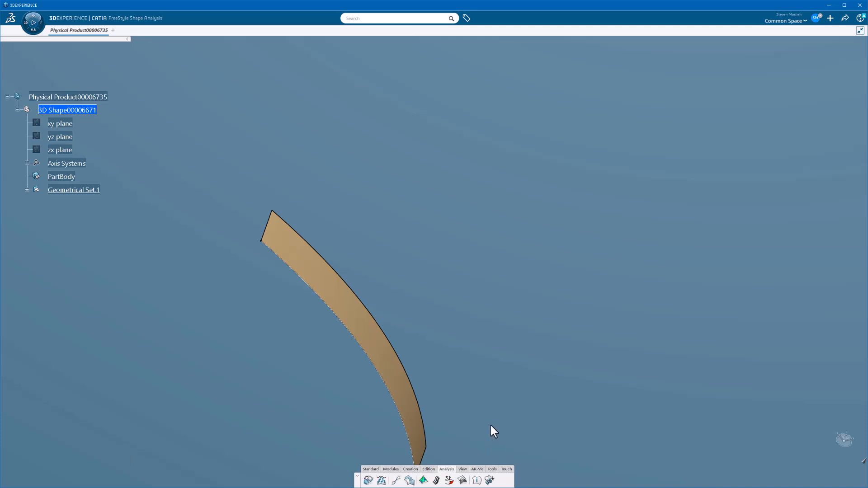
mouse_move(447, 316)
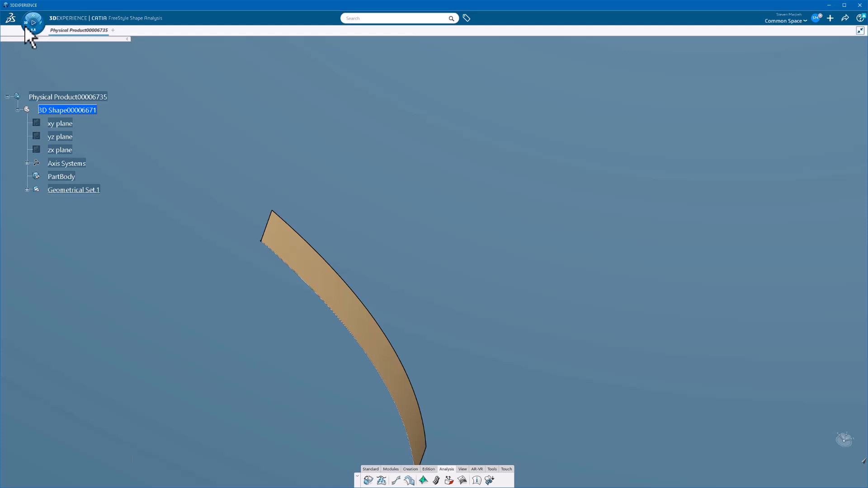
- Launch FreeStyle Shape Design on the surface model from the Compass
click(32, 20)
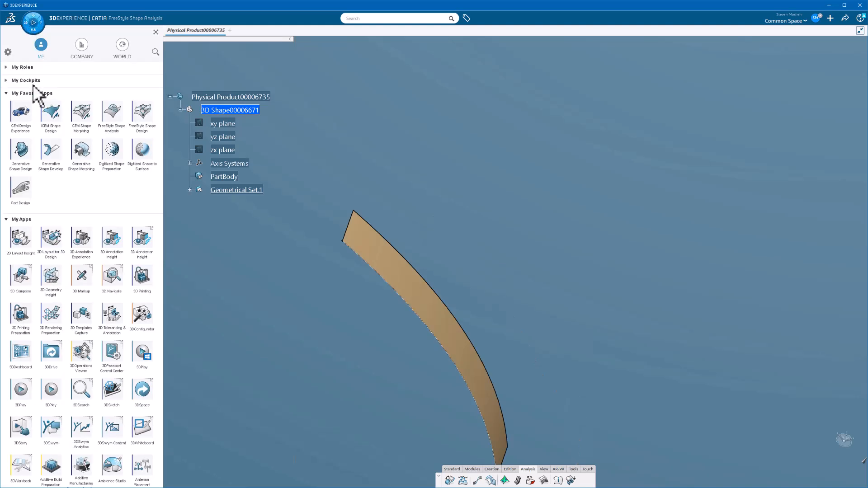
click(111, 116)
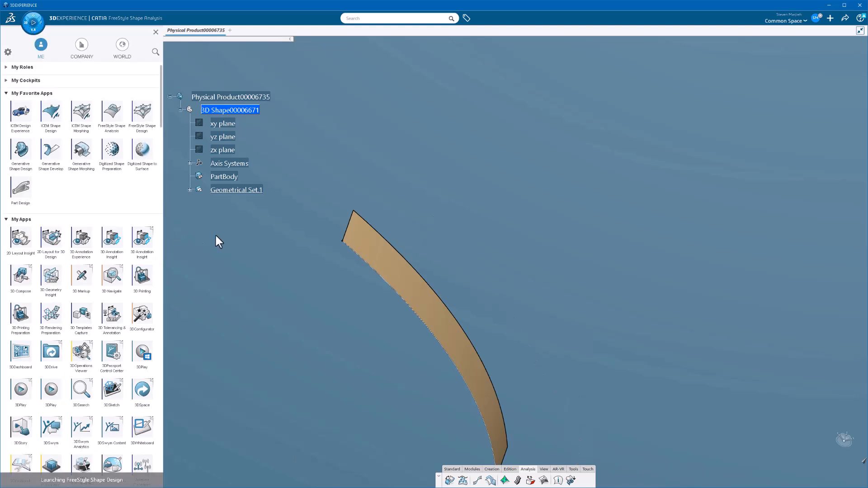
click(142, 114)
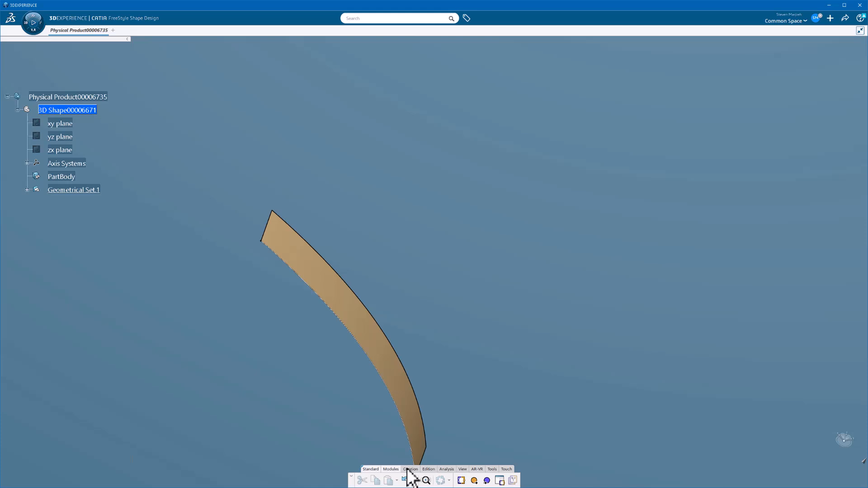
- Browse its Standard, Creation and View tool sets, then reopen the app list
click(370, 469)
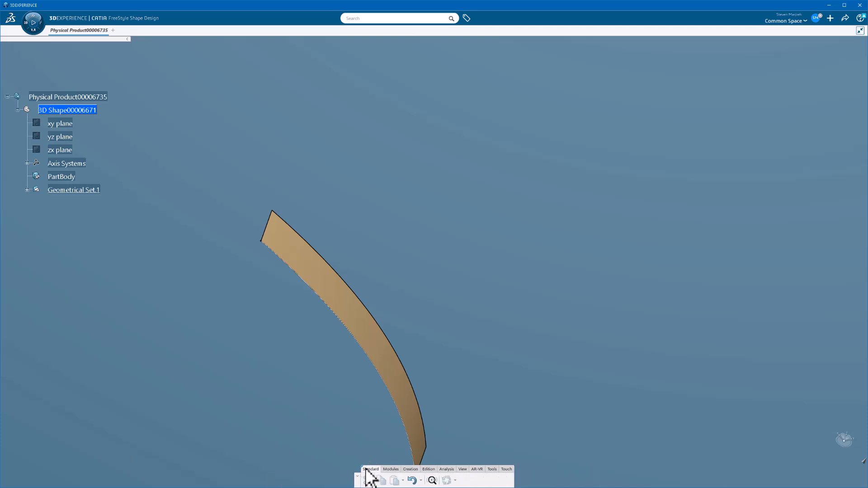
click(411, 470)
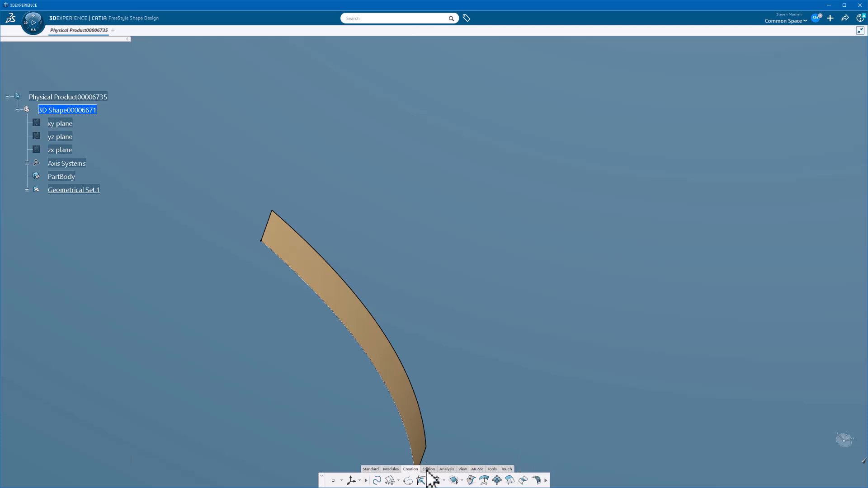
click(446, 469)
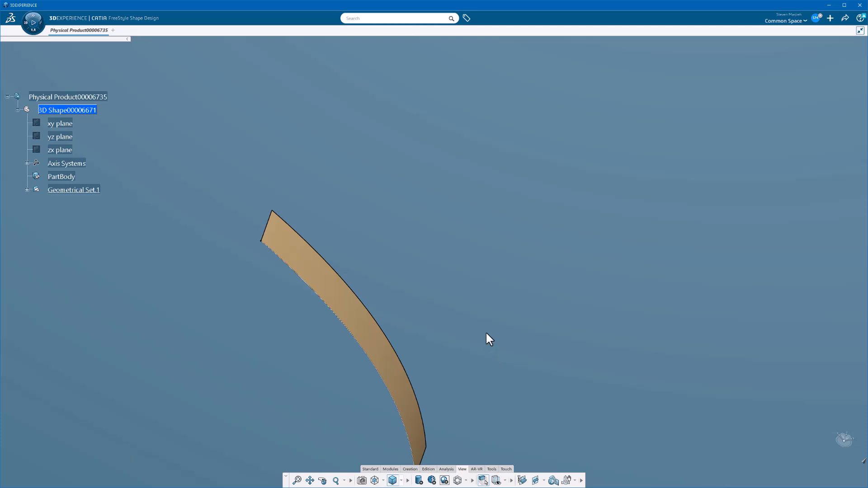
click(32, 23)
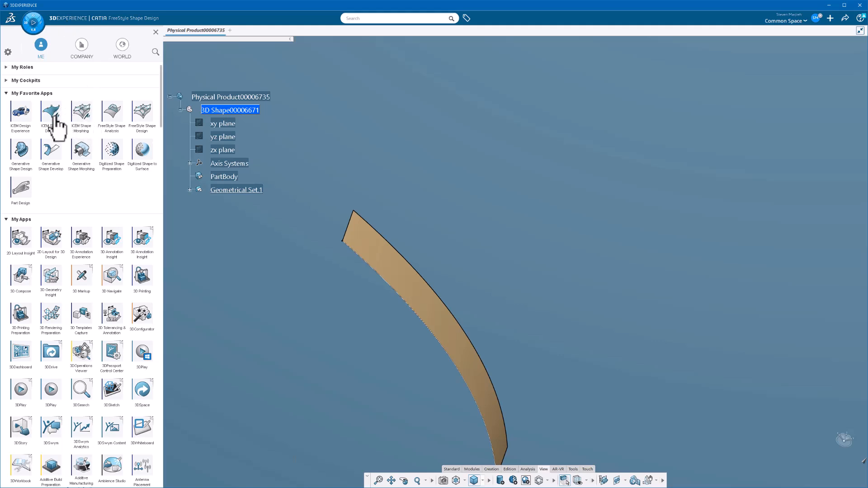
mouse_move(53, 117)
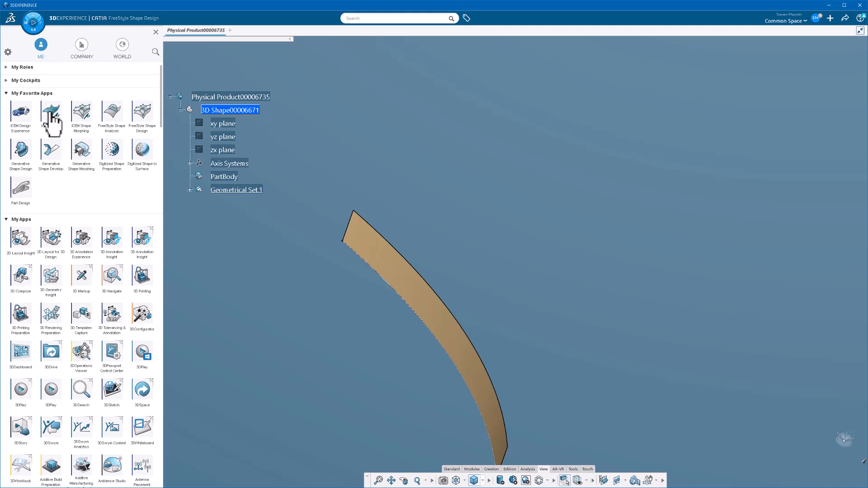
mouse_move(82, 117)
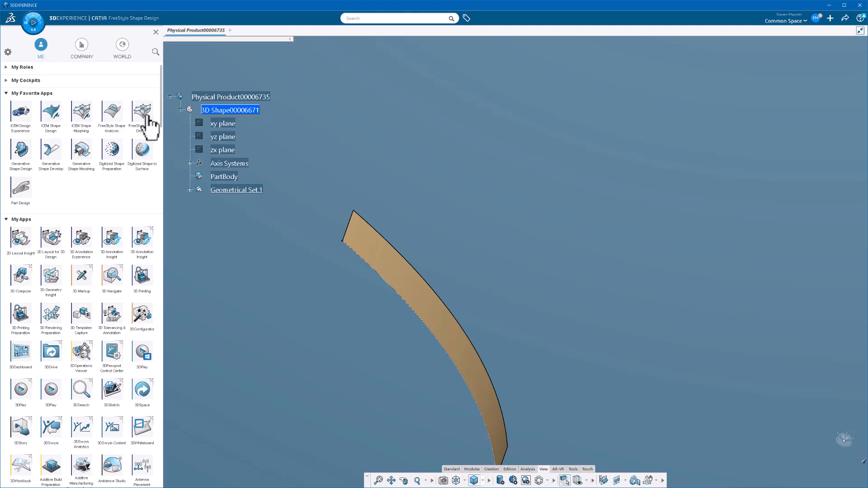
mouse_move(80, 152)
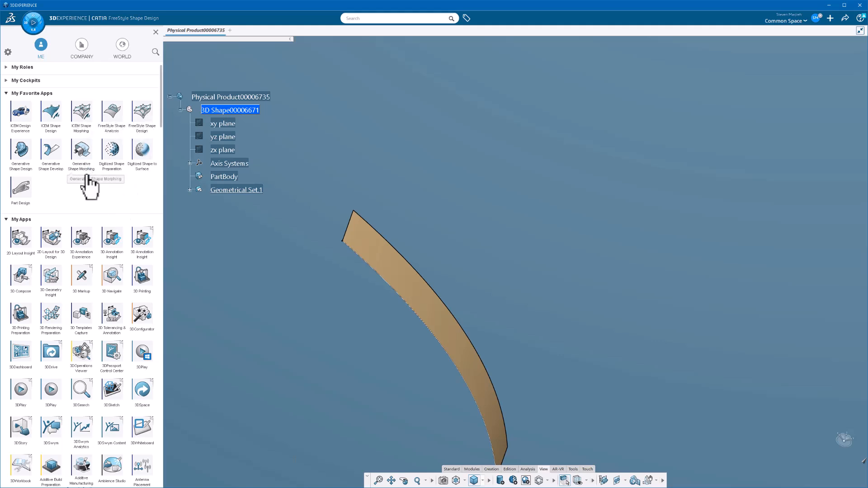
mouse_move(87, 144)
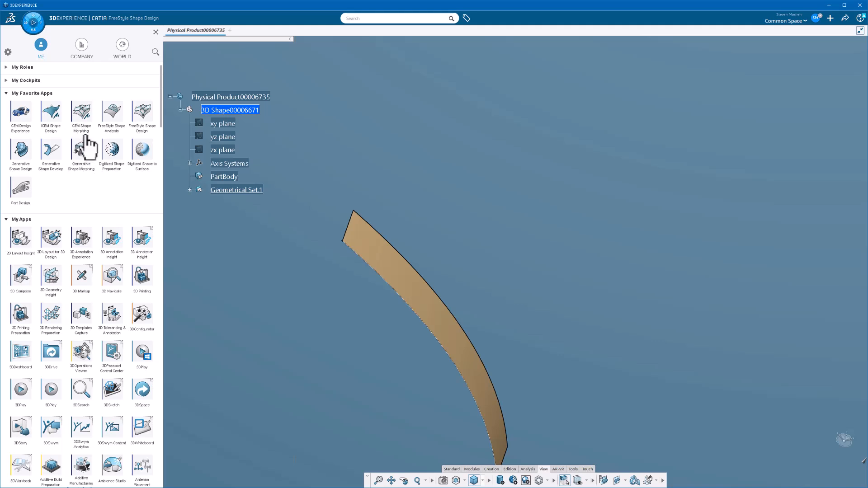
mouse_move(152, 135)
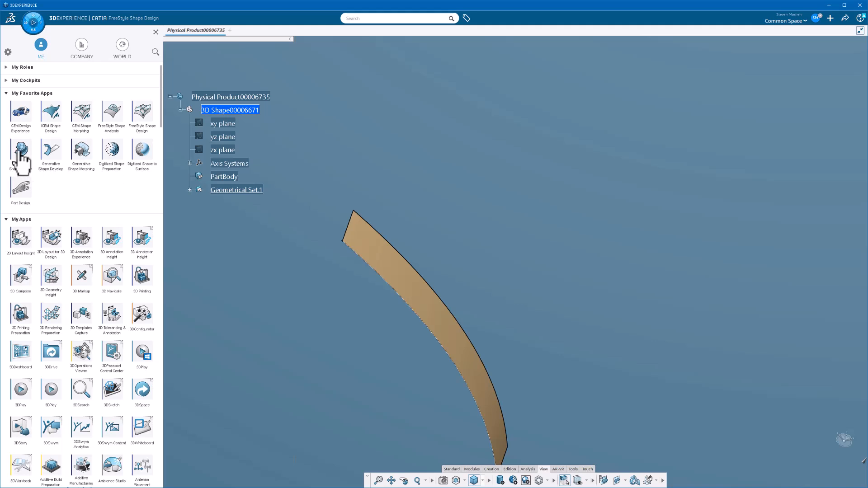
mouse_move(80, 155)
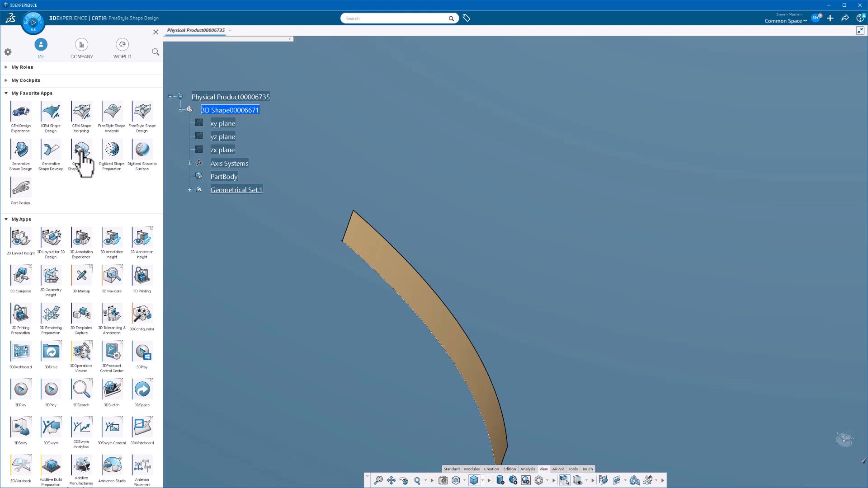
mouse_move(83, 146)
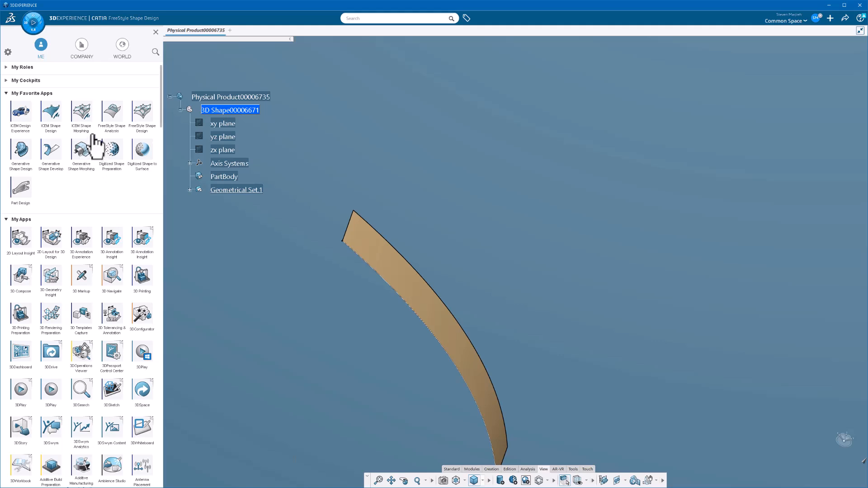